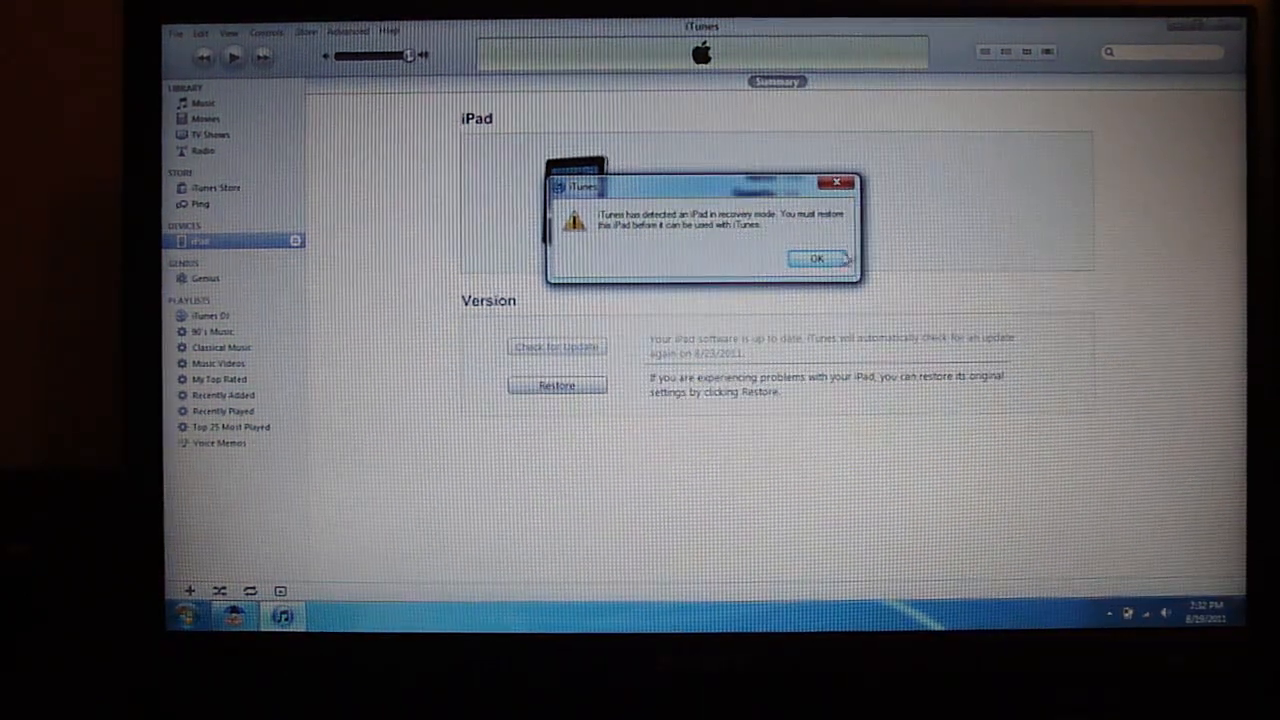
Dismiss the iTunes alert saying the iPad is in recovery mode and needs restoring
{"action": "left_click", "coordinate": [817, 258]}
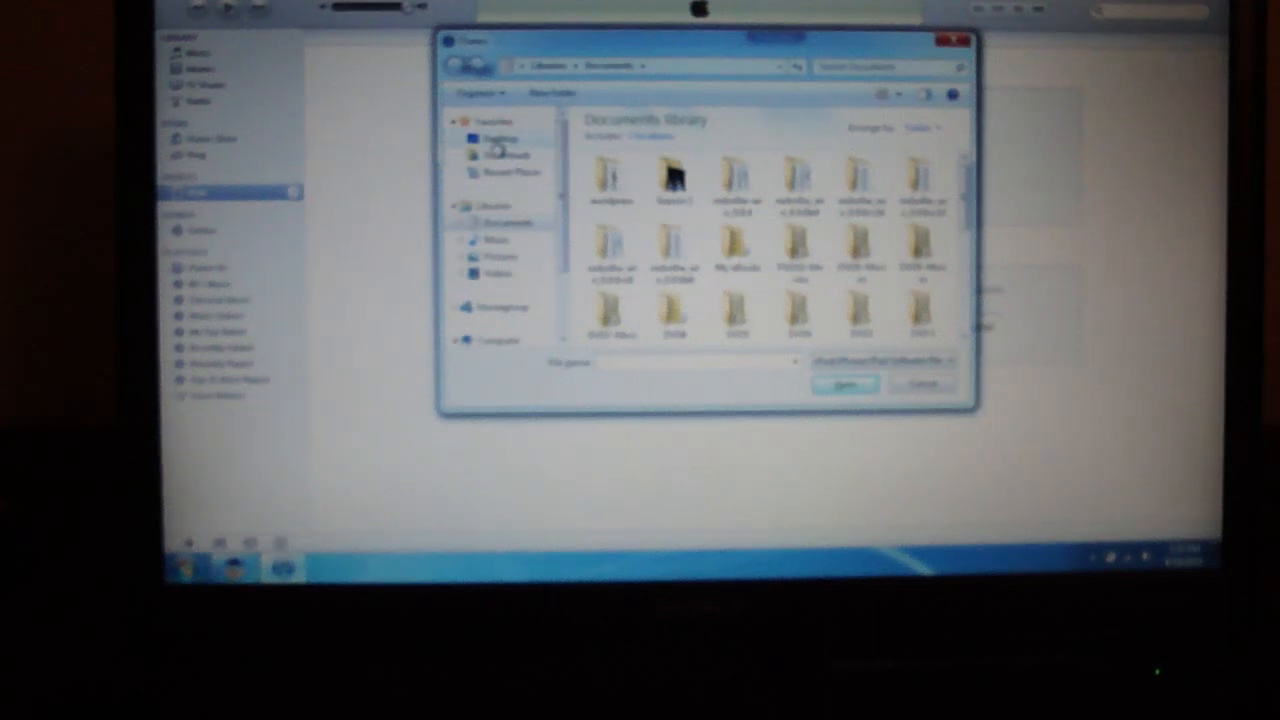
Browse to the Desktop folder containing the iOS 4.3.3 .ipsw firmware file
{"action": "left_click", "coordinate": [500, 138]}
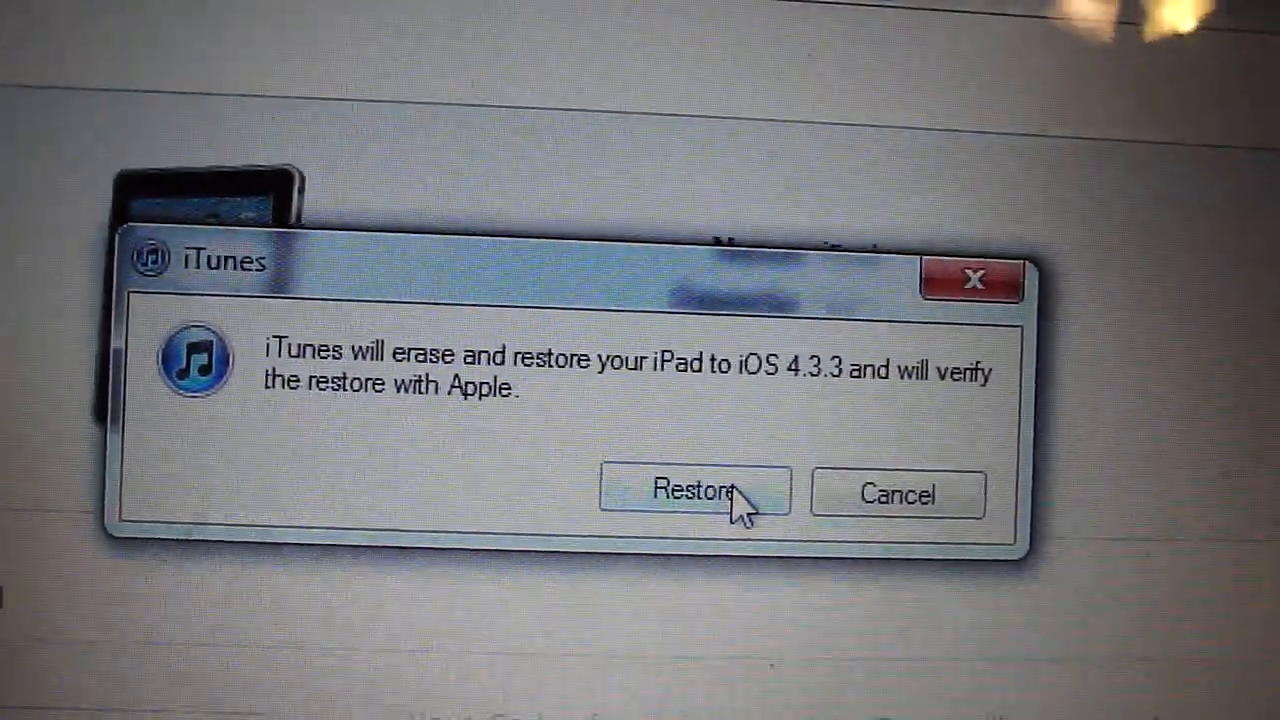
Confirm erasing and restoring the iPad to iOS 4.3.3, starting software extraction
{"action": "left_click", "coordinate": [691, 492]}
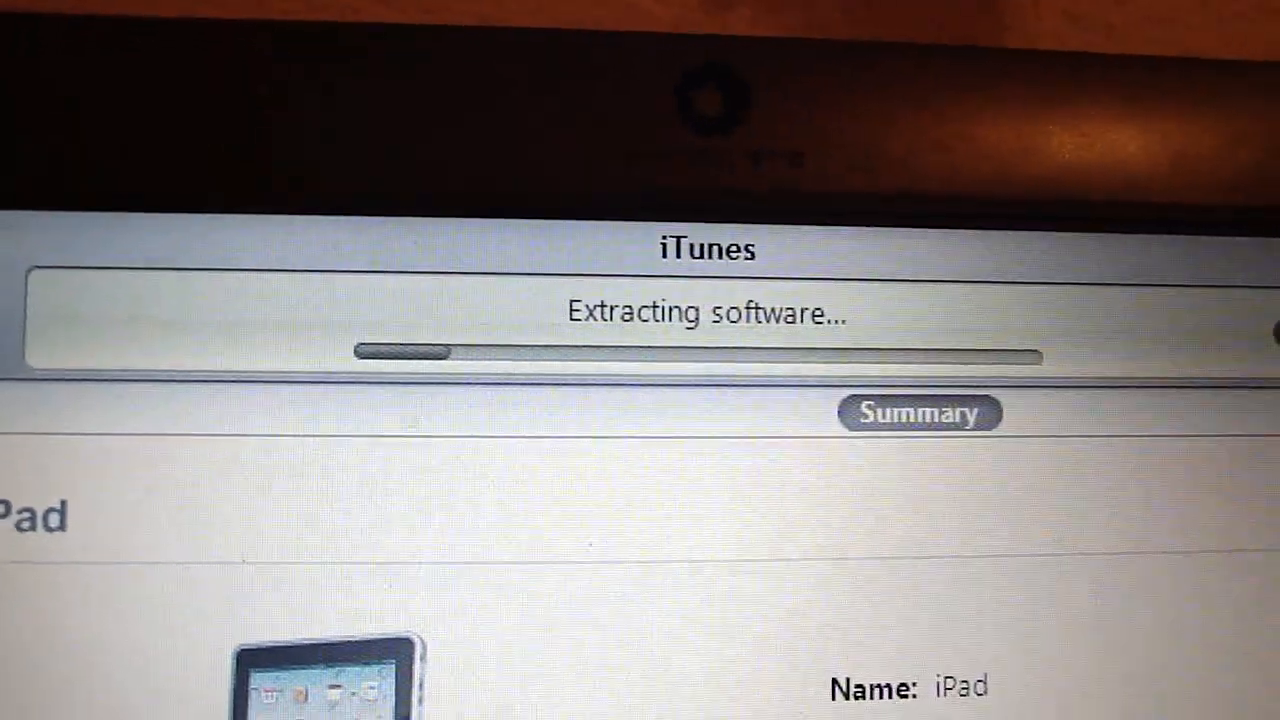